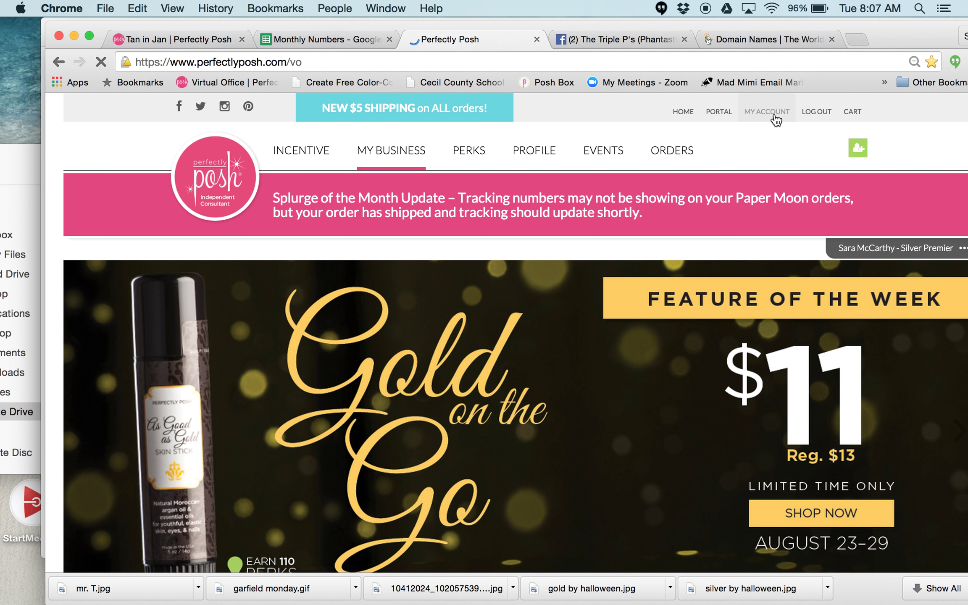
mouse_move(581, 133)
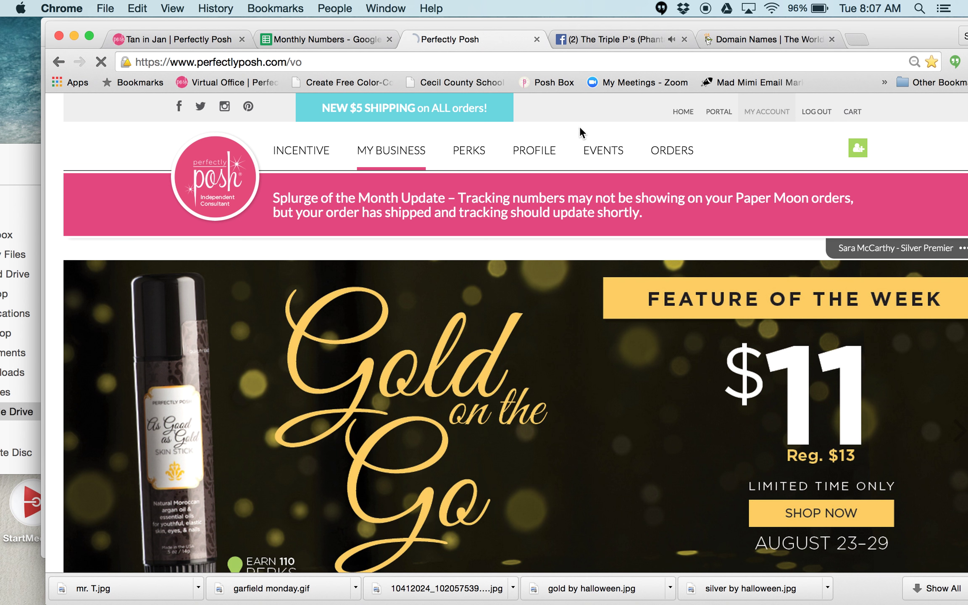
Show the unique referral link from the Perks Rewards Dashboard.
left_click(468, 151)
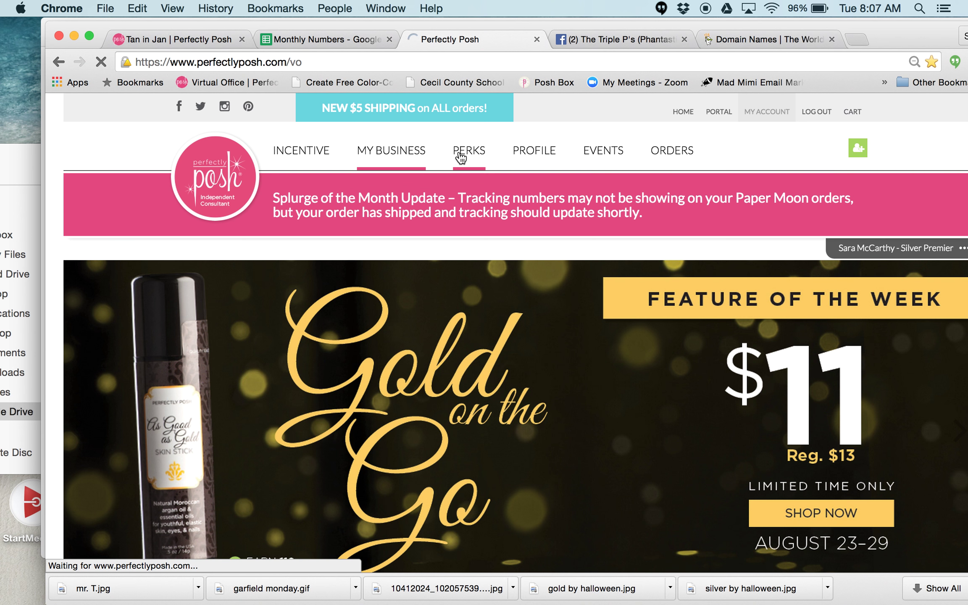
left_click(469, 151)
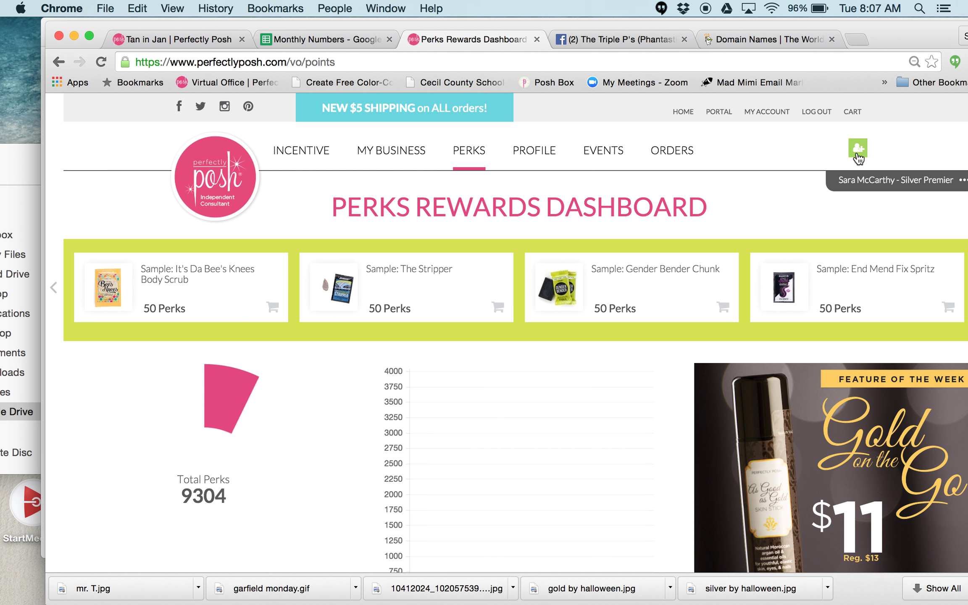
left_click(856, 150)
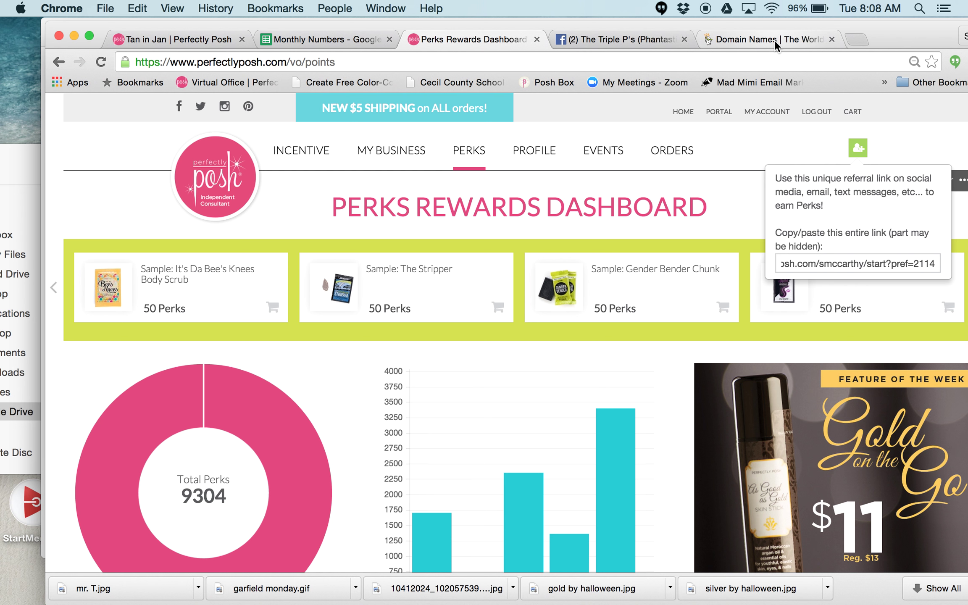
Submit a GoDaddy sign-in with username 'posh', ending on an authentication-failed warning.
left_click(766, 38)
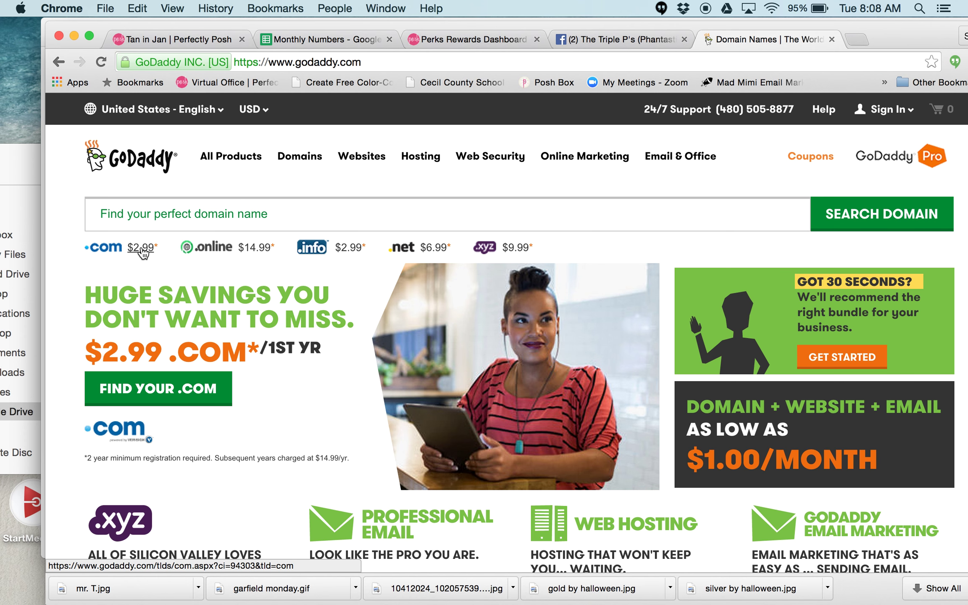
left_click(885, 109)
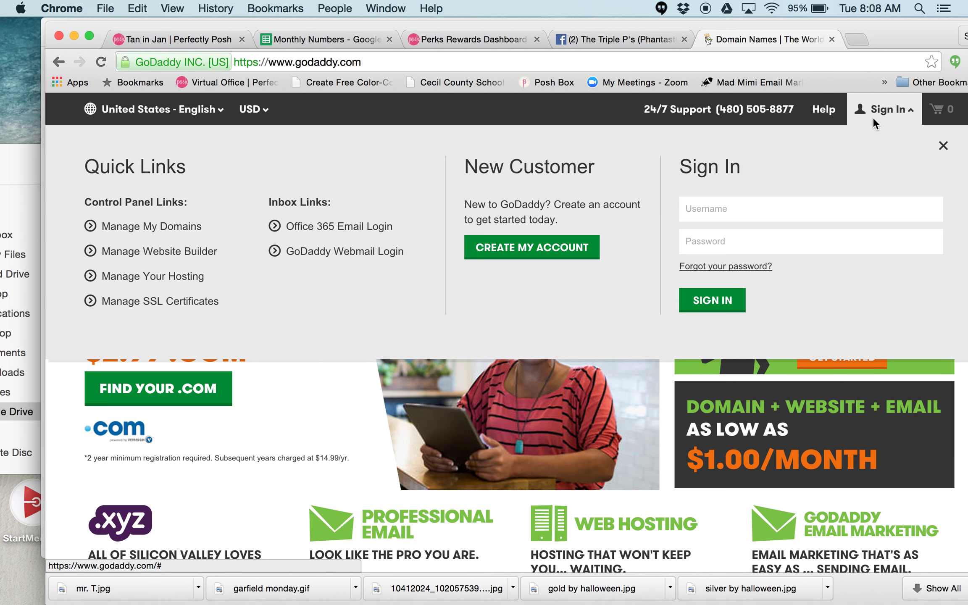
left_click(809, 209)
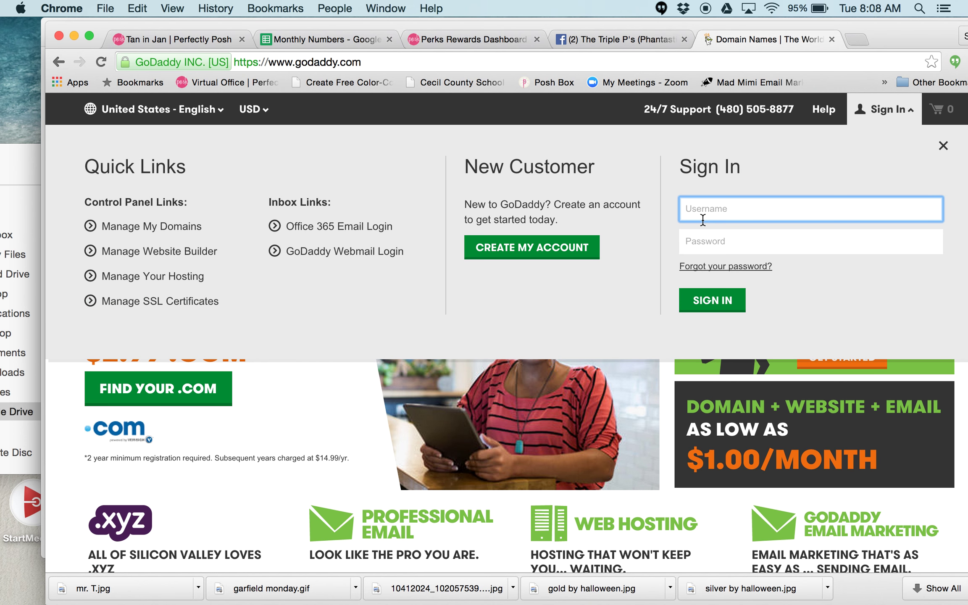
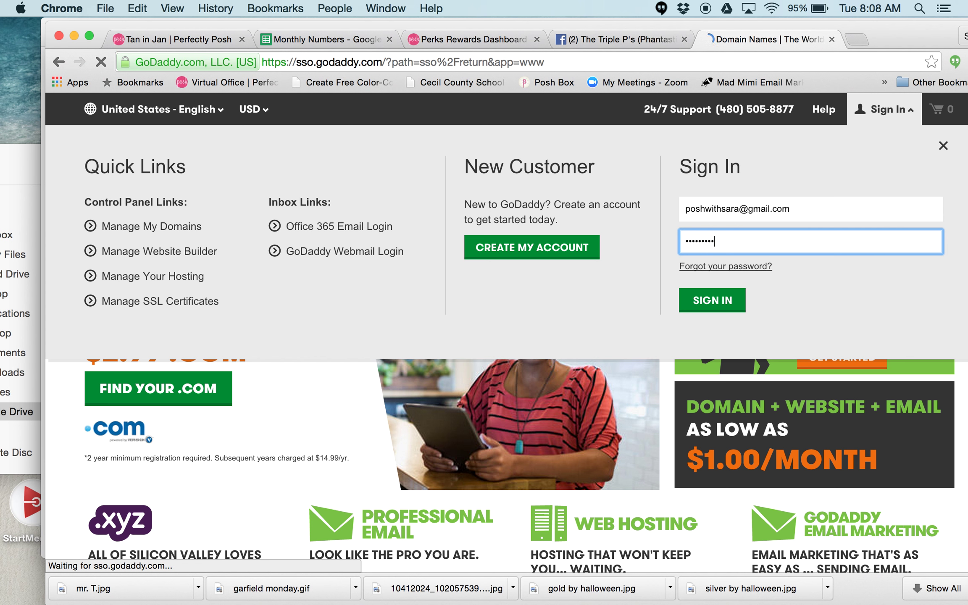
left_click(711, 300)
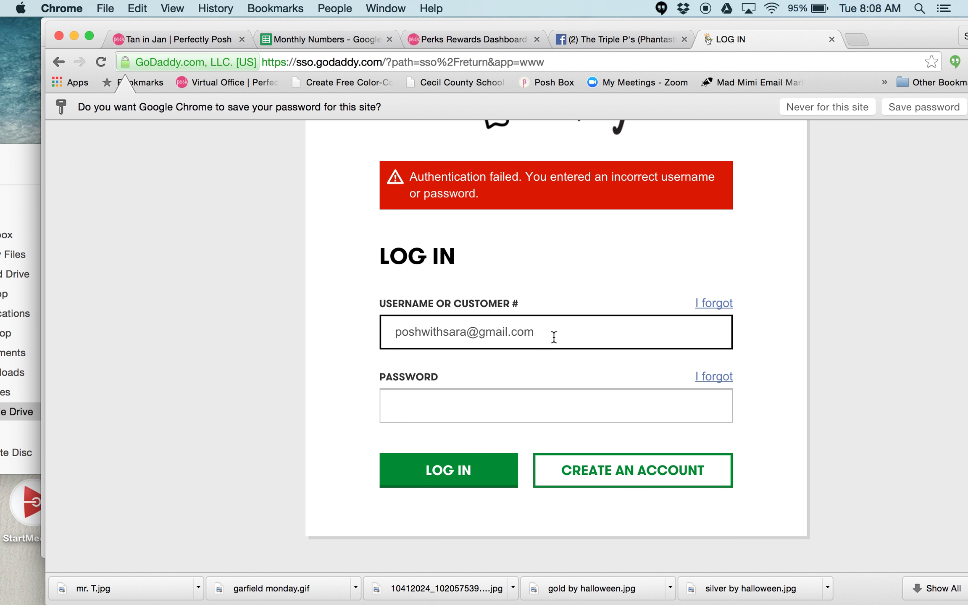
Visit the password reset form briefly and return to the login page.
type("po")
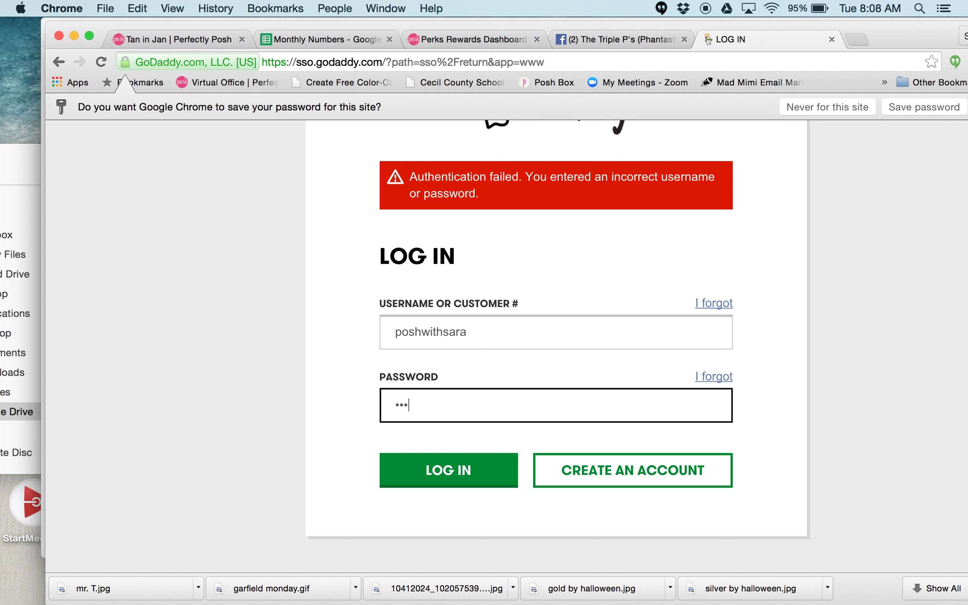
left_click(448, 470)
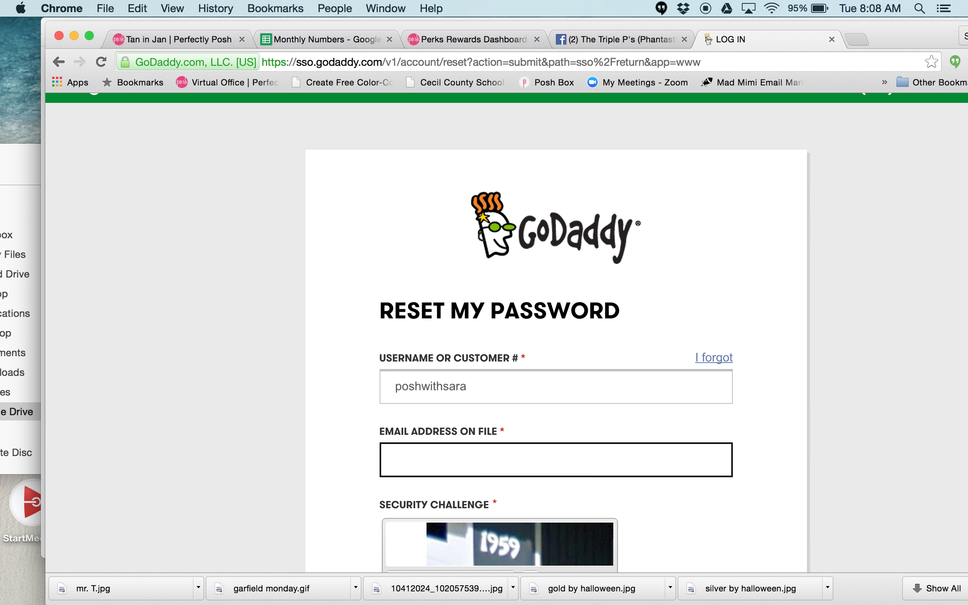
left_click(58, 62)
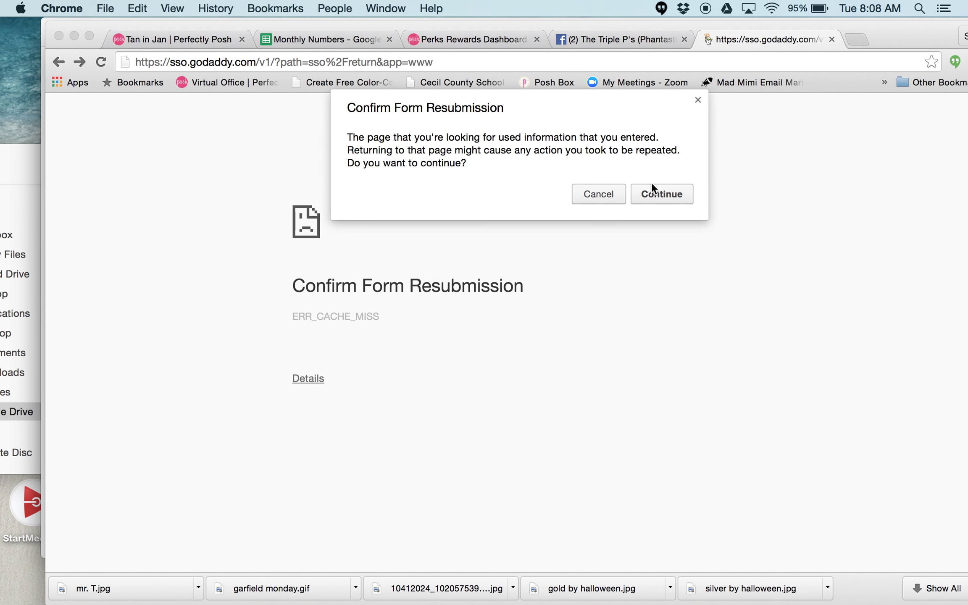
left_click(661, 194)
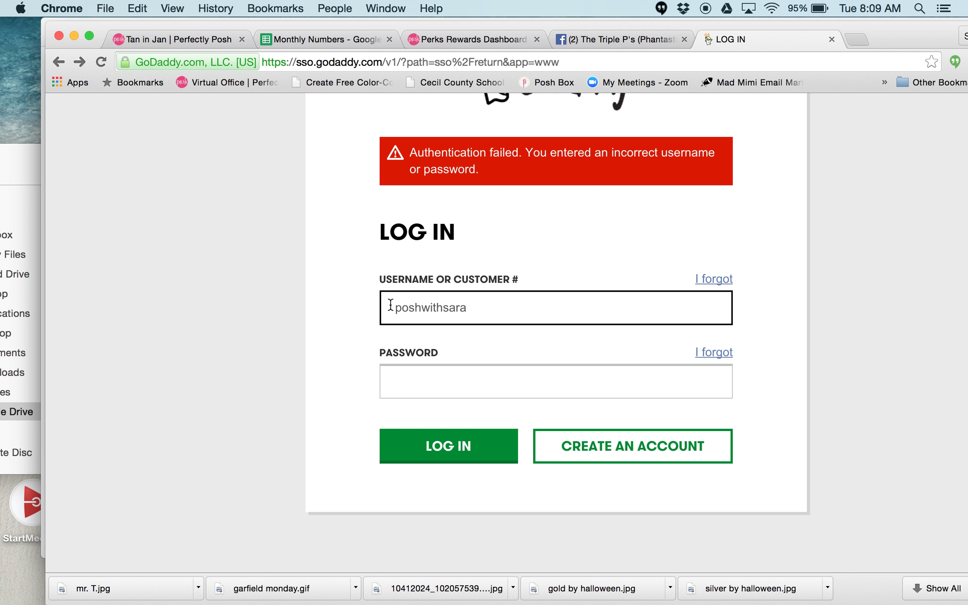
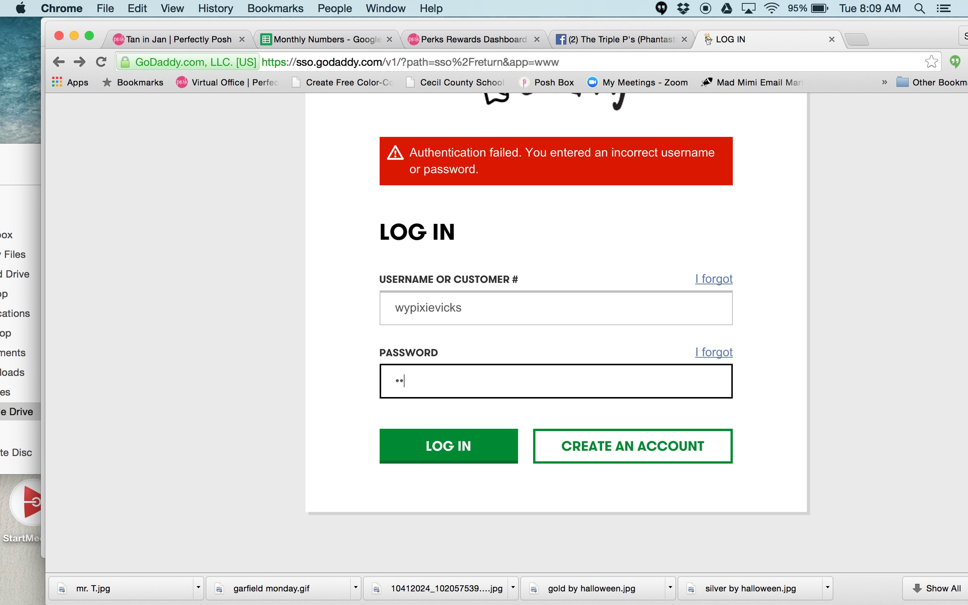
left_click(448, 445)
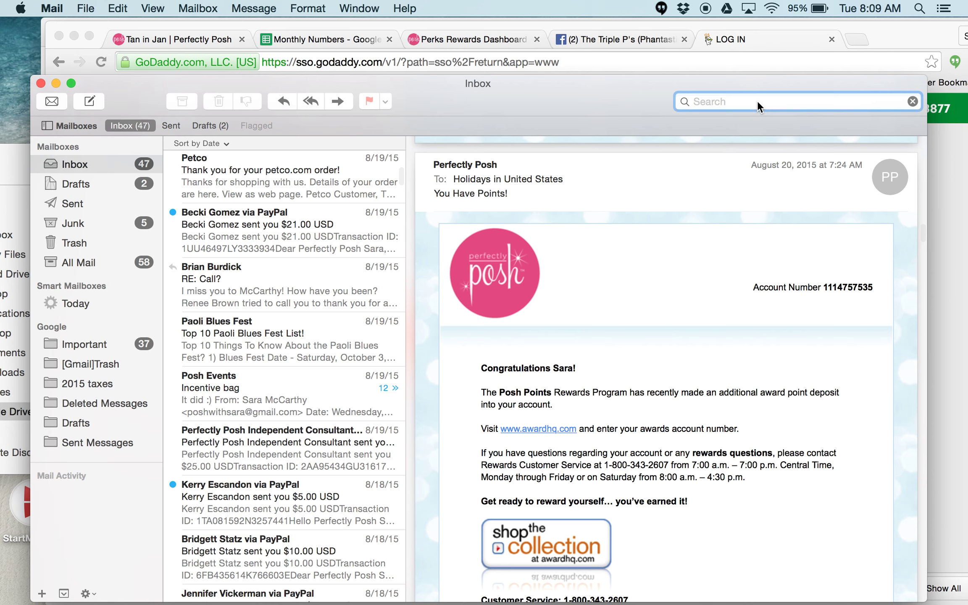
Search Mail for 'go dad' and read the GoDaddy Important Notice email.
type("go daddy")
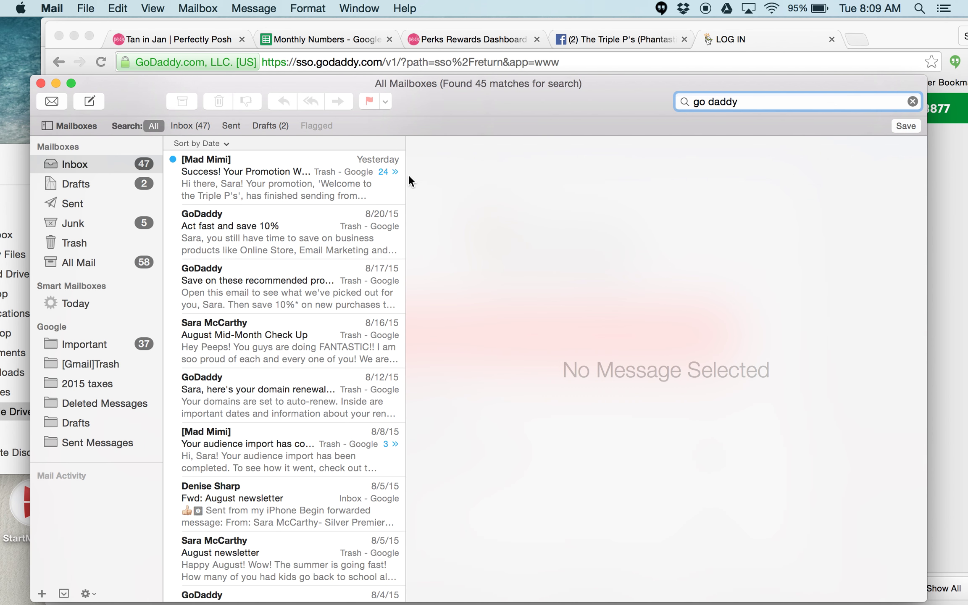
scroll("down", 3)
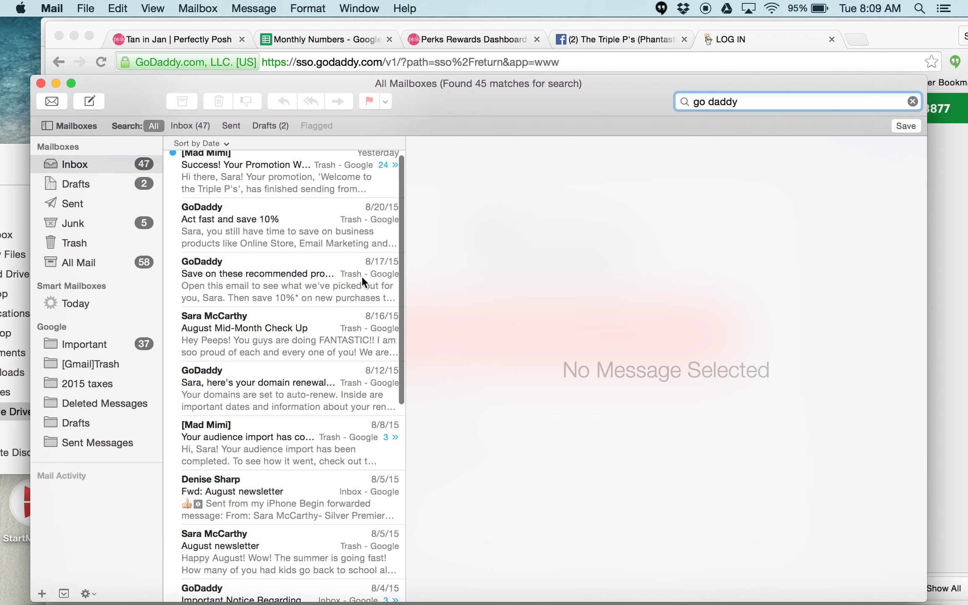
scroll("down", 3)
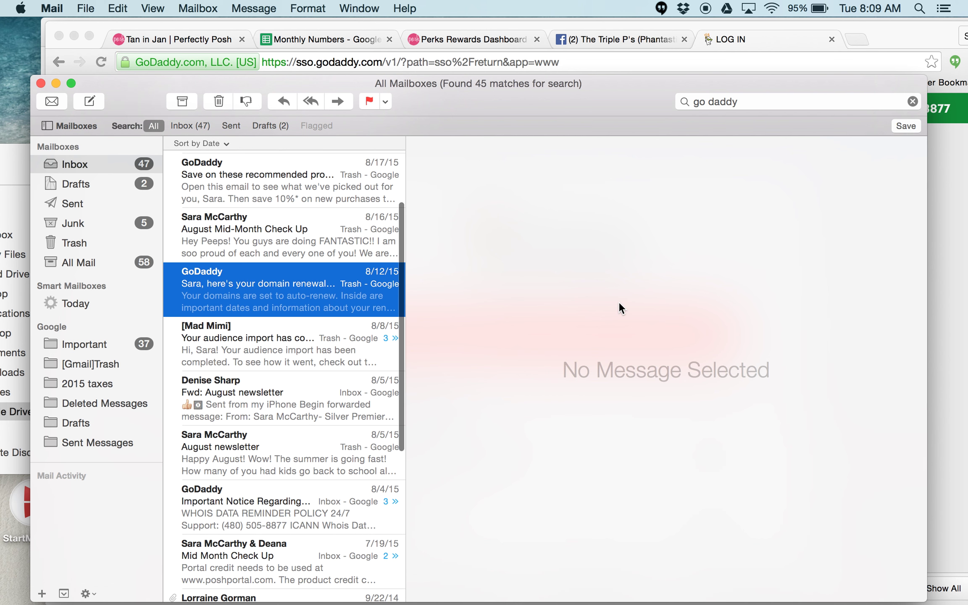
left_click(278, 290)
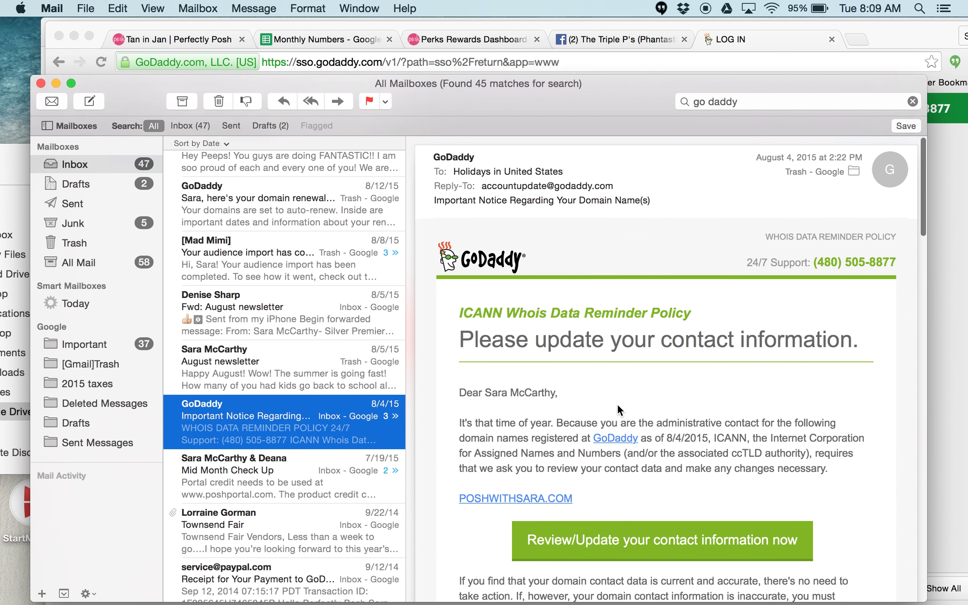
Read the GoDaddy Order Confirmation email further down the results.
scroll("down", 3)
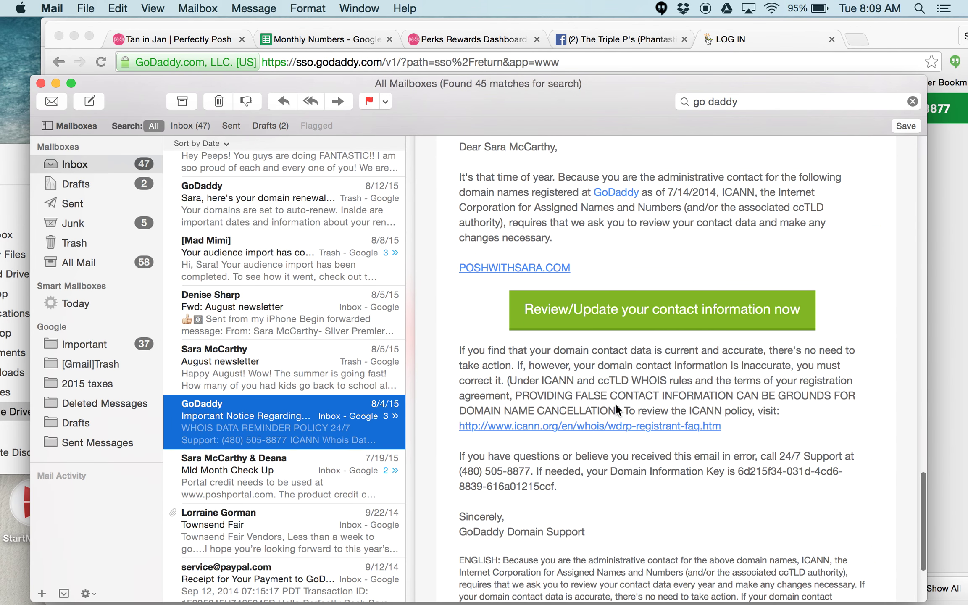
scroll("down", 3)
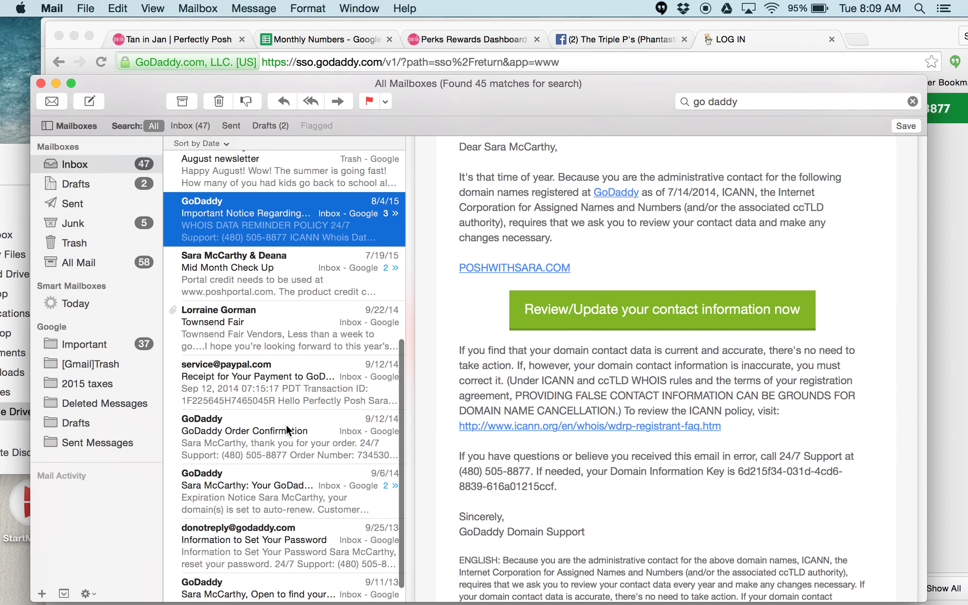
left_click(247, 437)
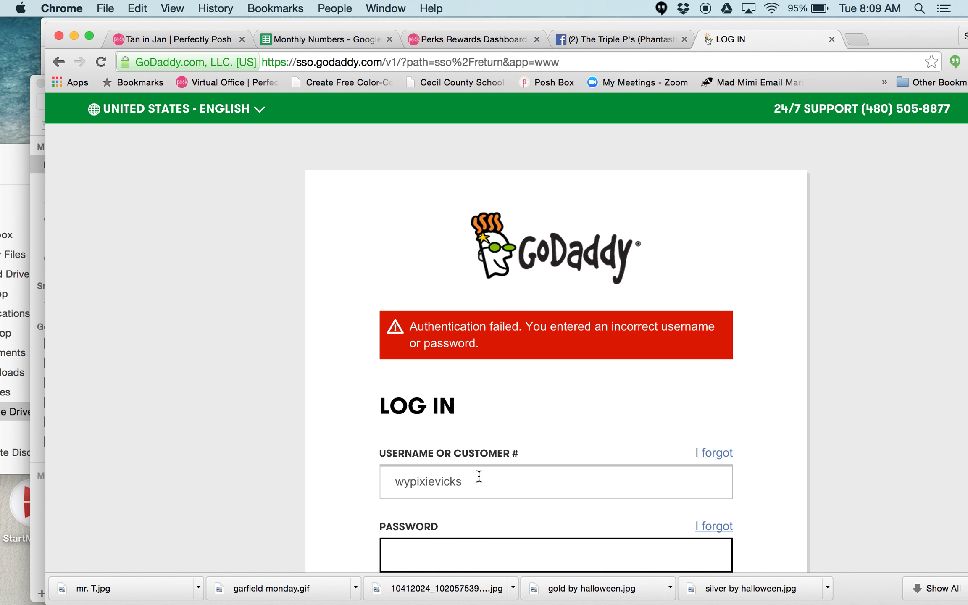
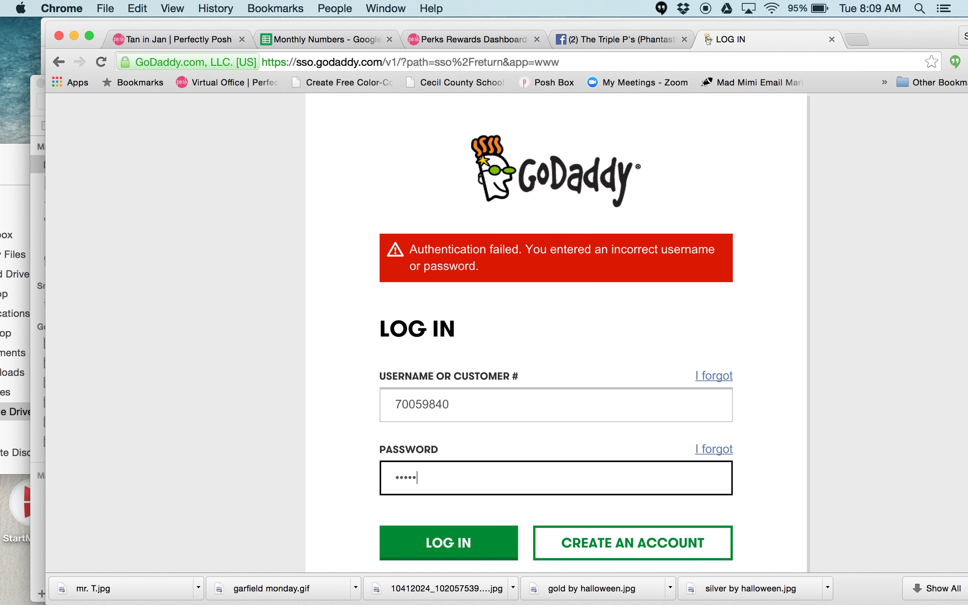
left_click(449, 543)
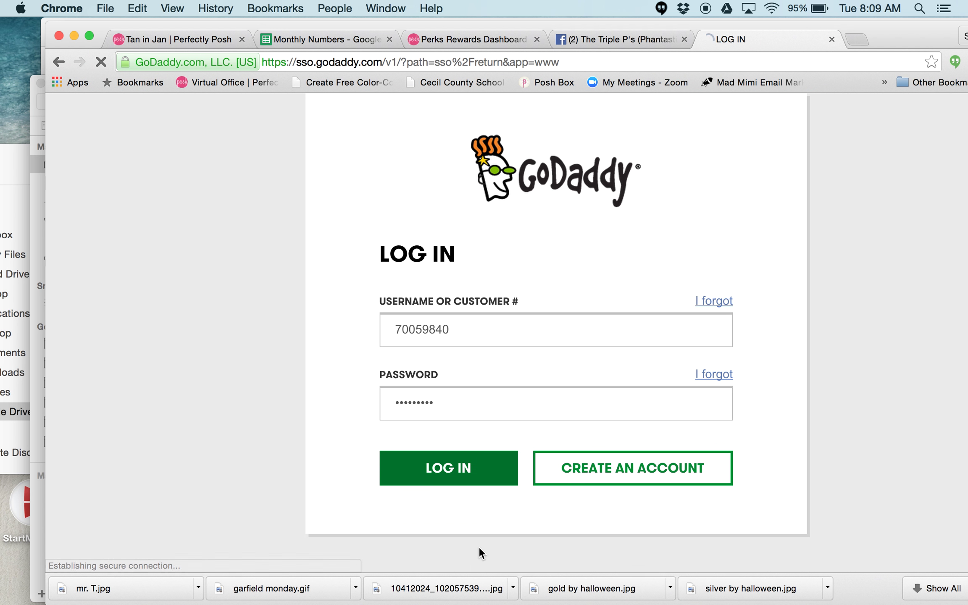
left_click(448, 468)
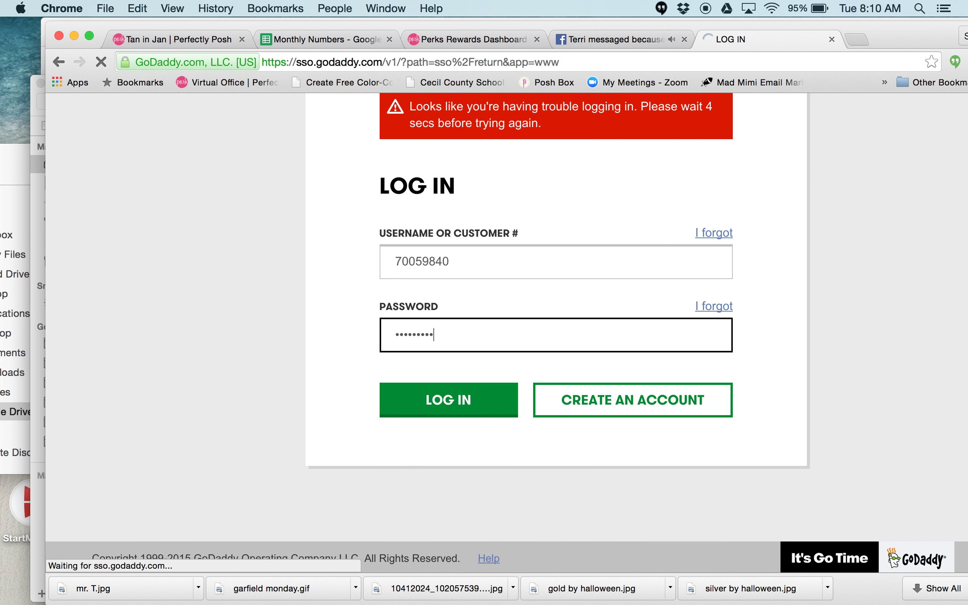
left_click(448, 399)
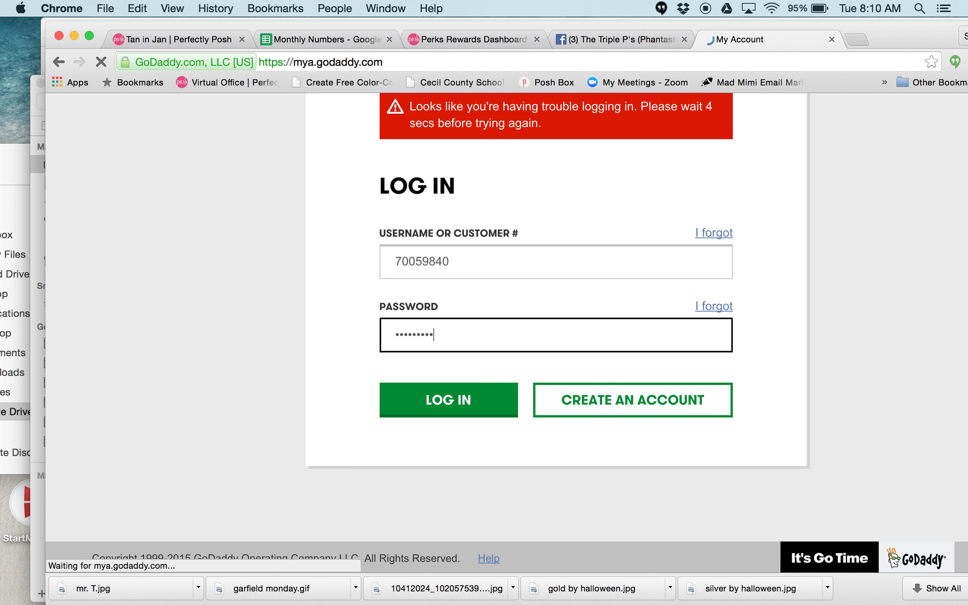
left_click(448, 400)
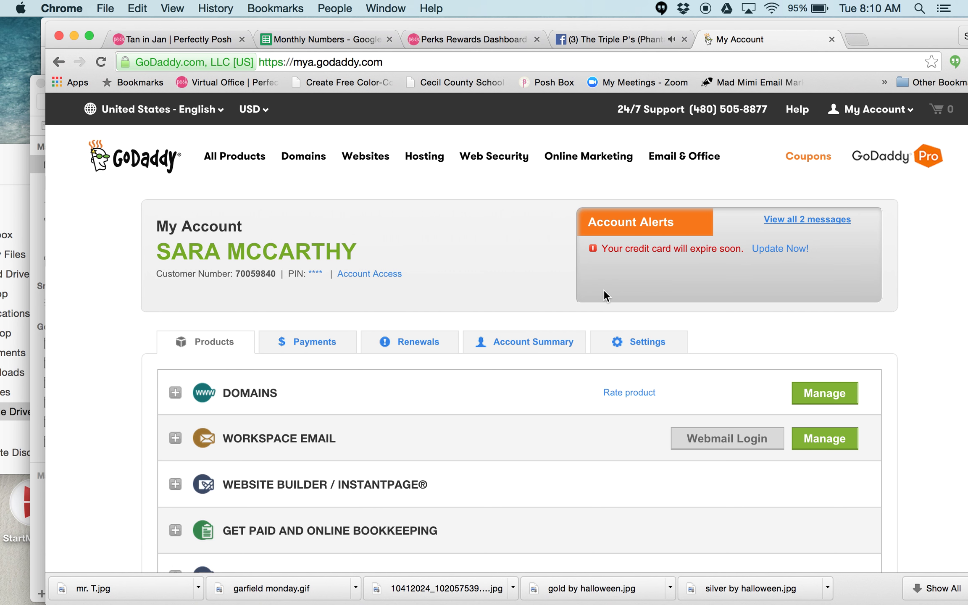
Manage the account's domains from the My Account overview.
scroll("down", 3)
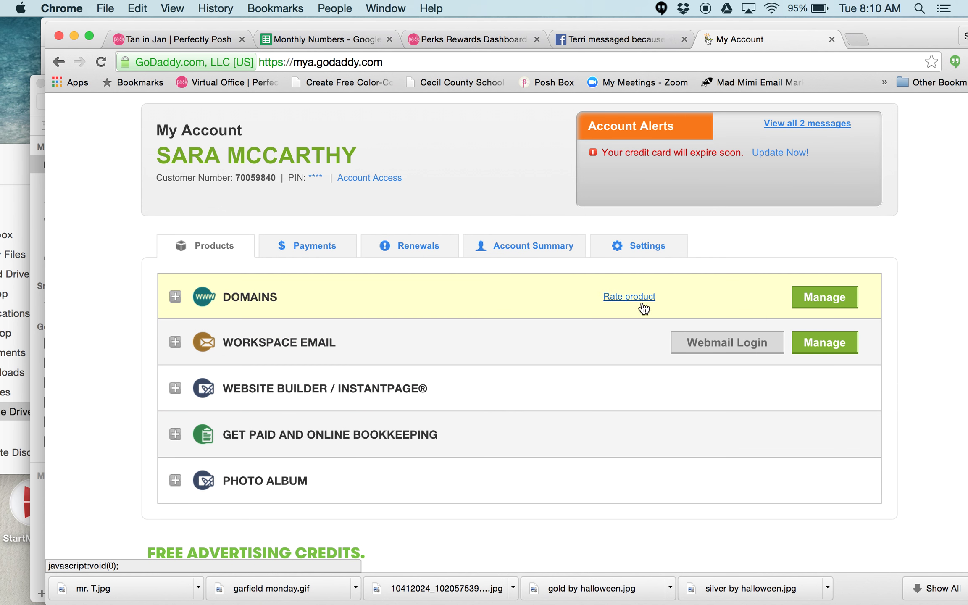
left_click(824, 297)
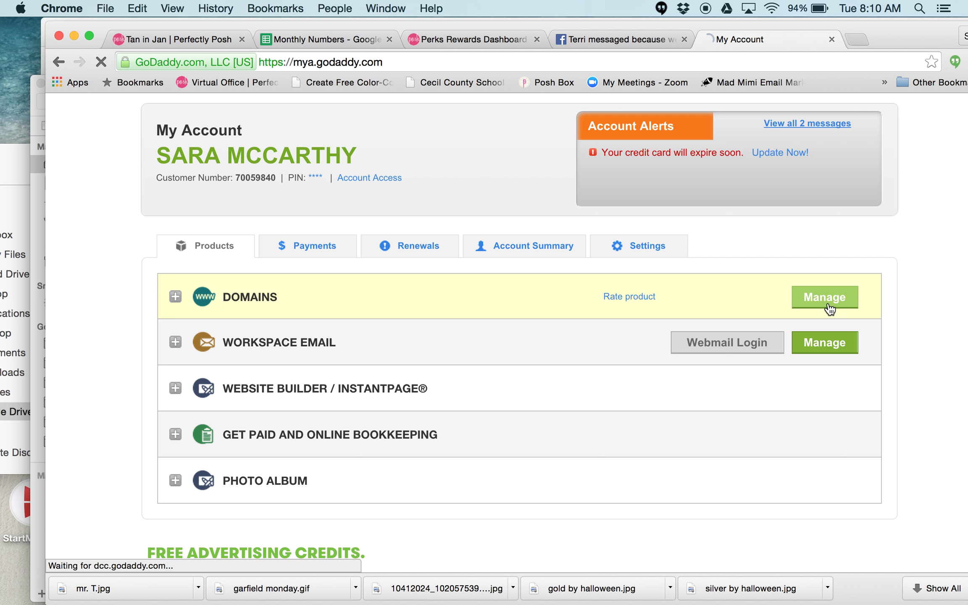
left_click(825, 297)
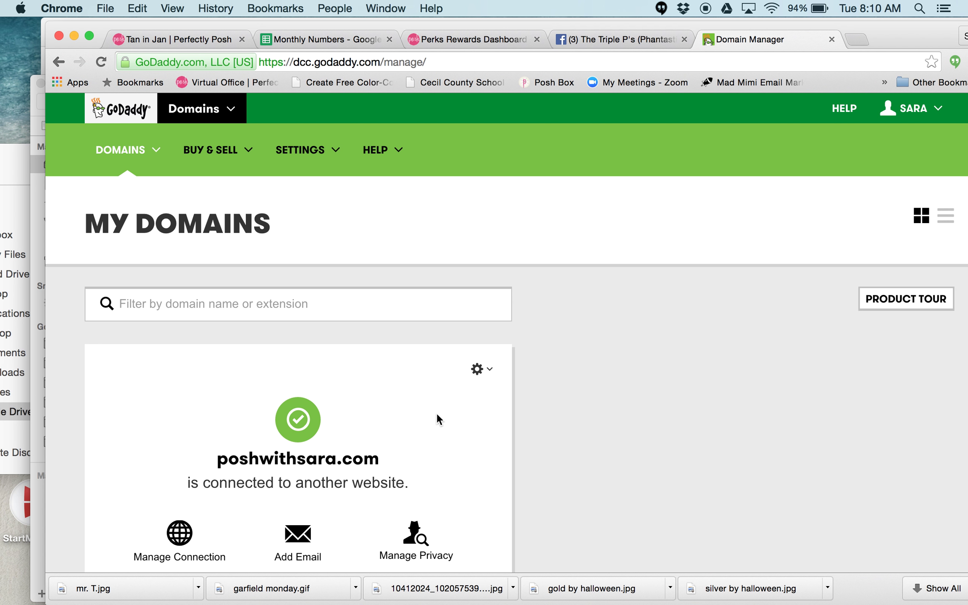
Review poshwithsara.com's Forwarding and Masking settings to the Perfectly Posh page without changes.
scroll("down", 3)
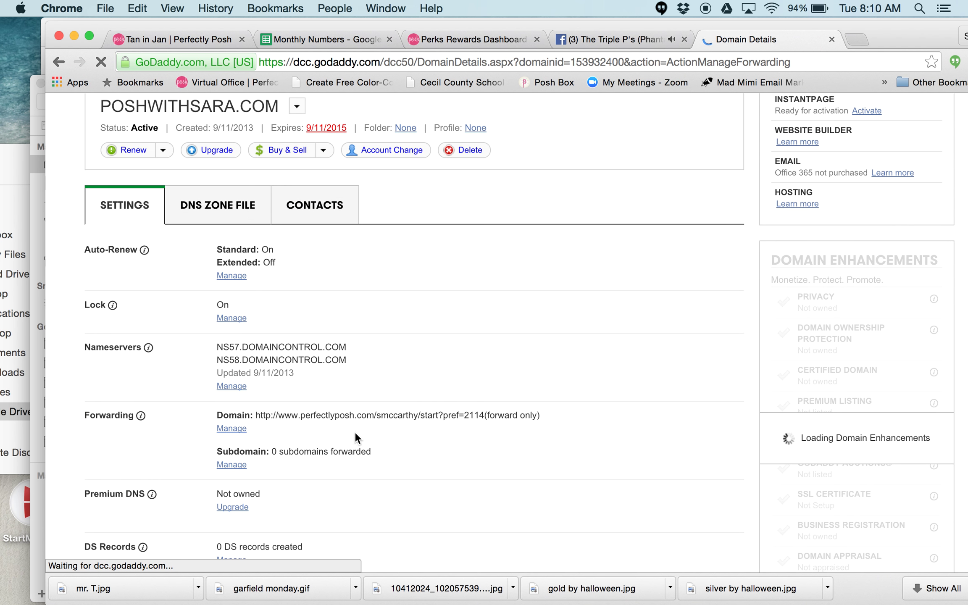
left_click(232, 428)
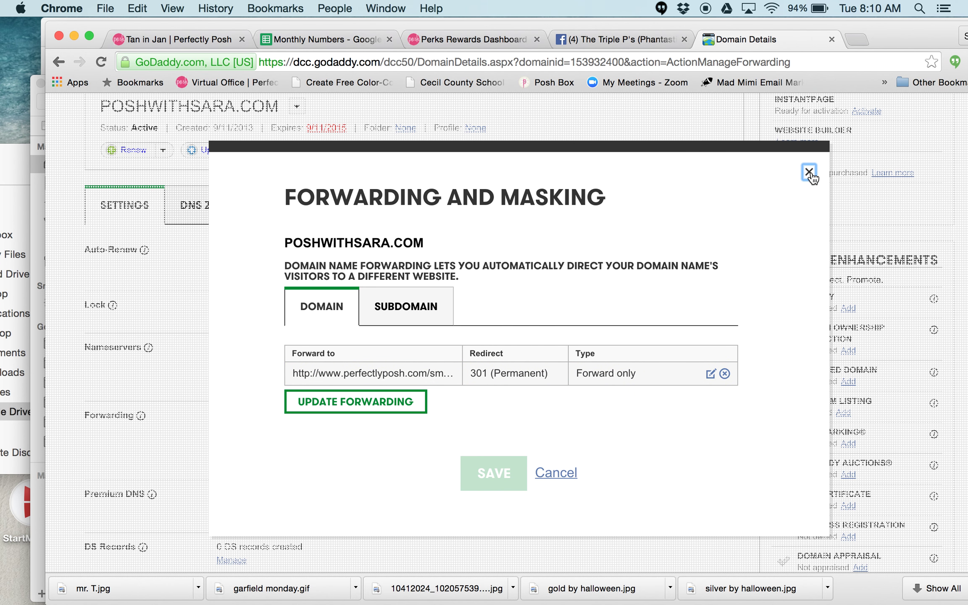
left_click(809, 173)
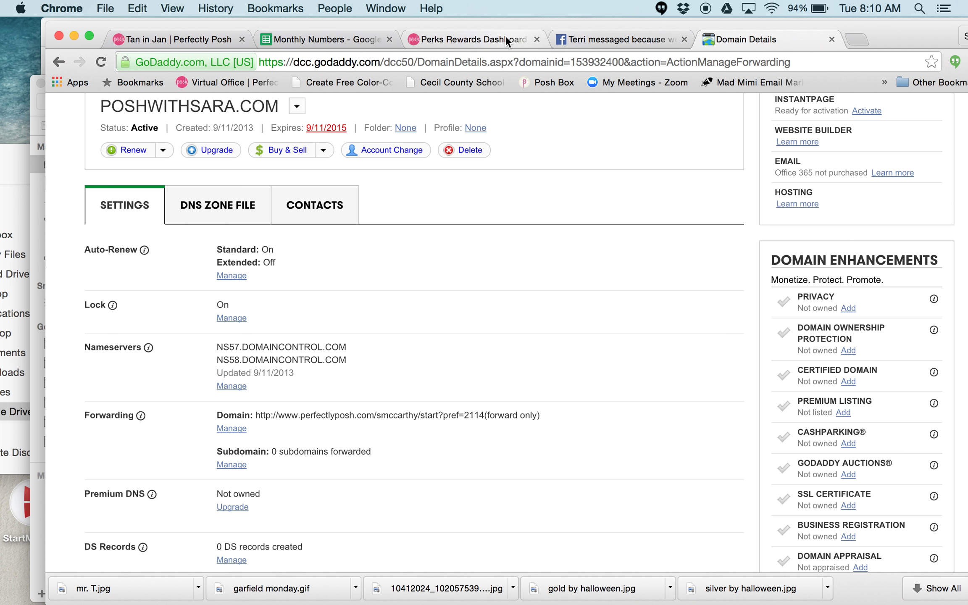
left_click(474, 38)
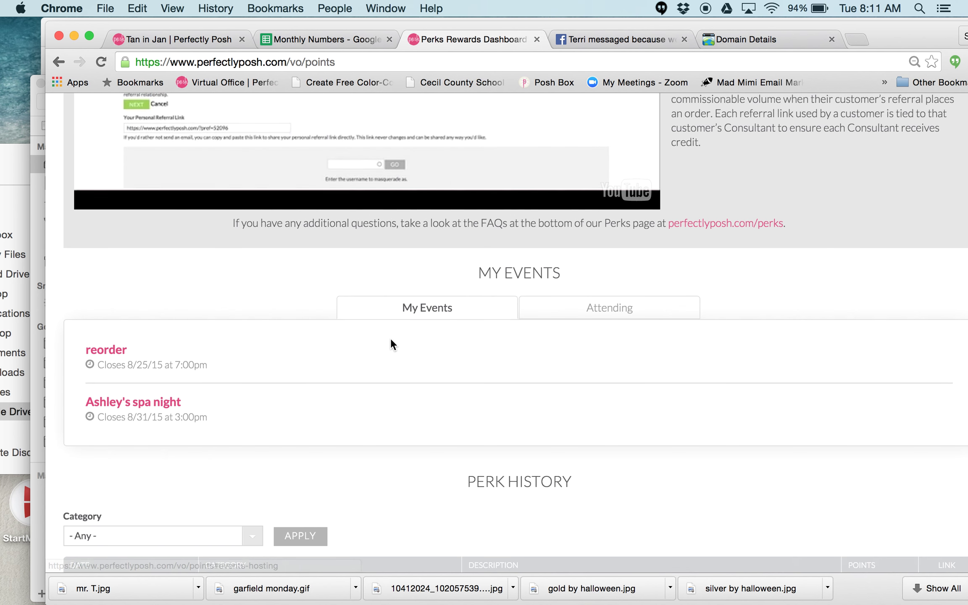
Look over the Perk History table of earned and spent points, then return to domain details.
scroll("down", 3)
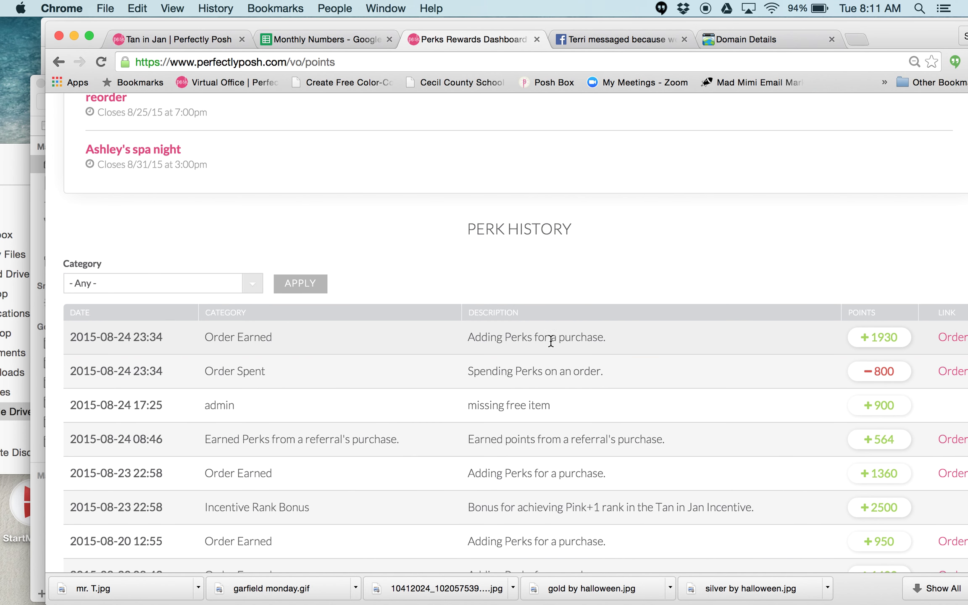
scroll("down", 3)
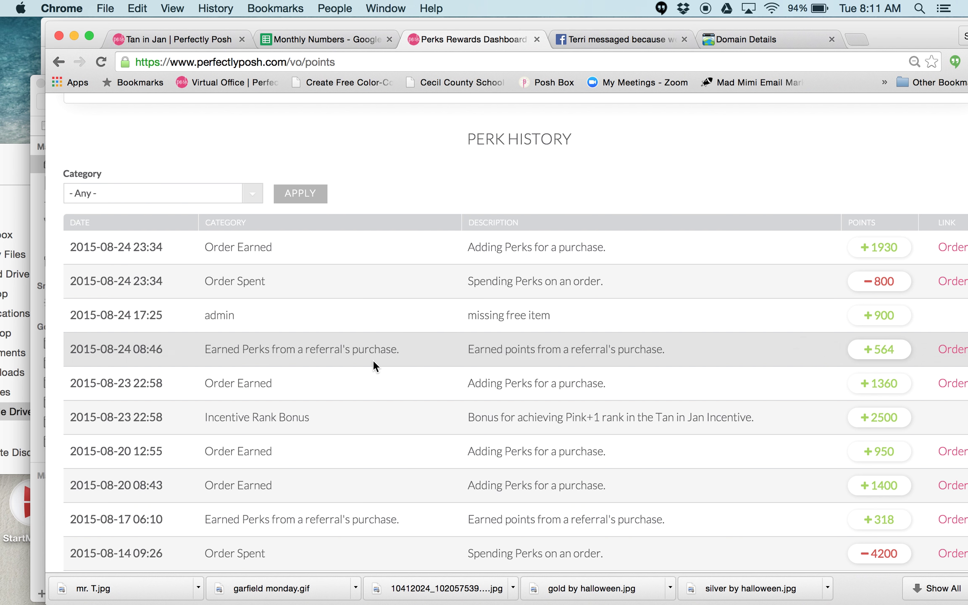
scroll("up", 3)
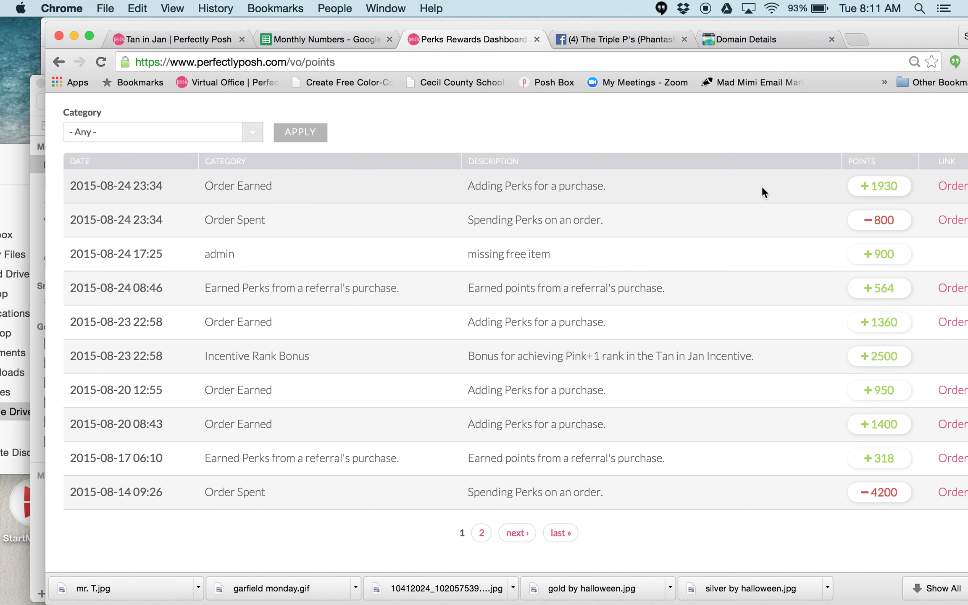
left_click(769, 39)
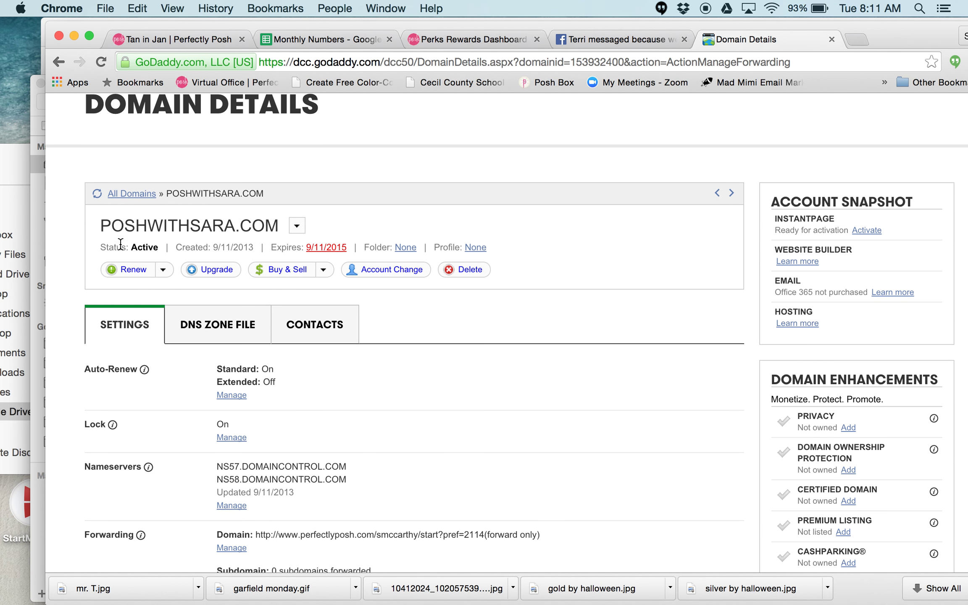
mouse_move(192, 225)
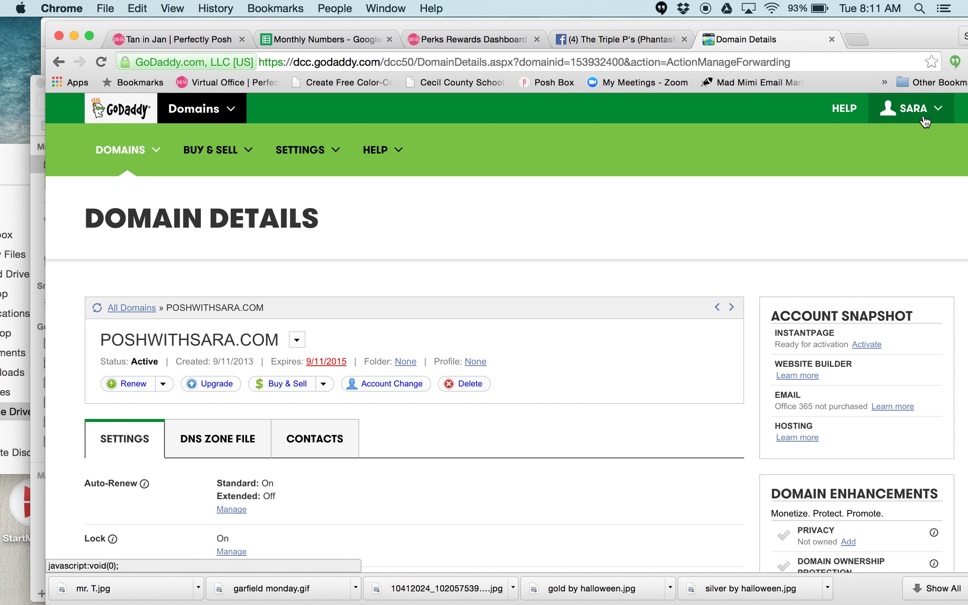
Go to My Account from the SARA account dropdown.
left_click(914, 108)
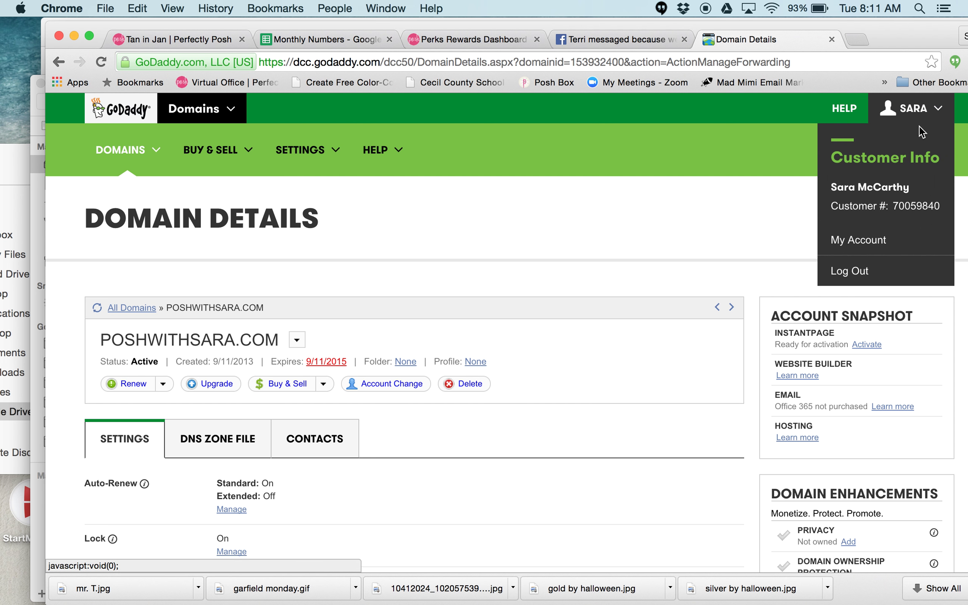
left_click(857, 240)
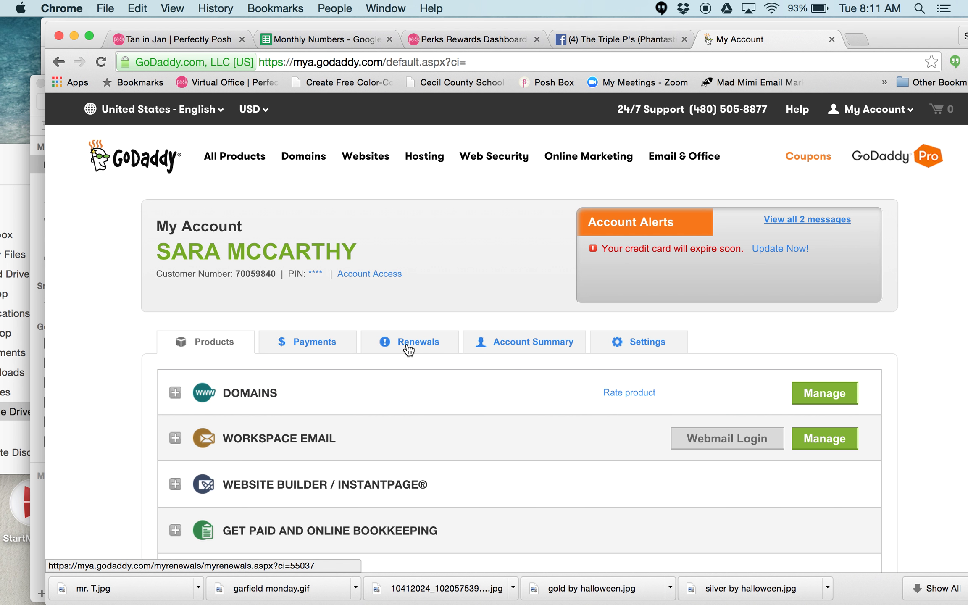
Renew poshwithsara.com for 2 Years from the Renewals list and continue to the cart.
left_click(419, 341)
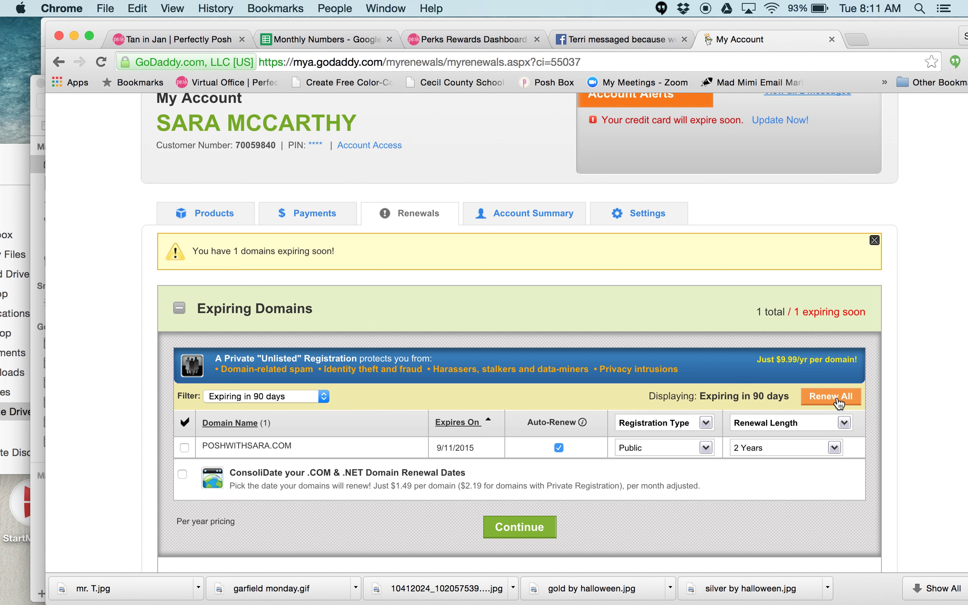
left_click(830, 396)
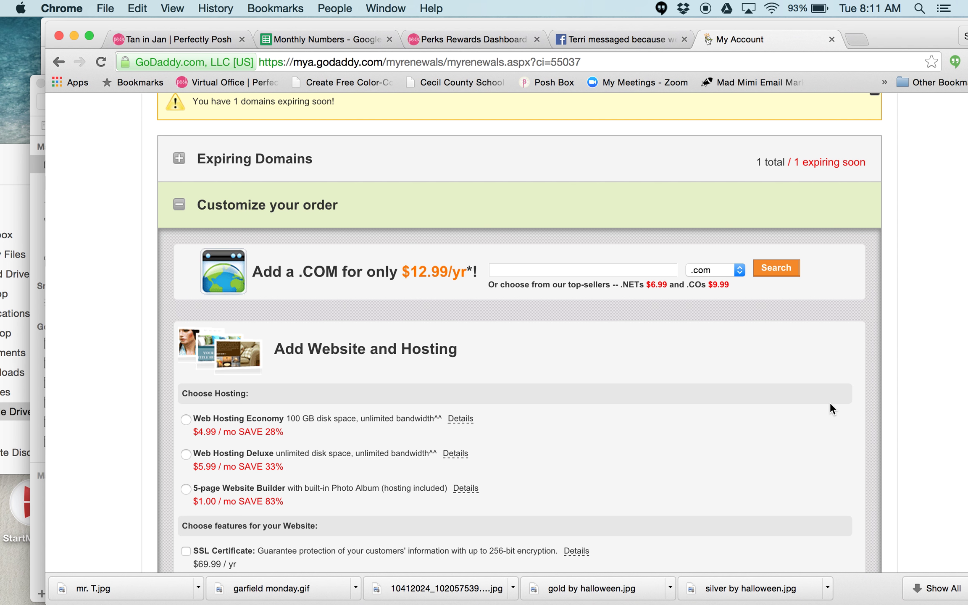
scroll("down", 3)
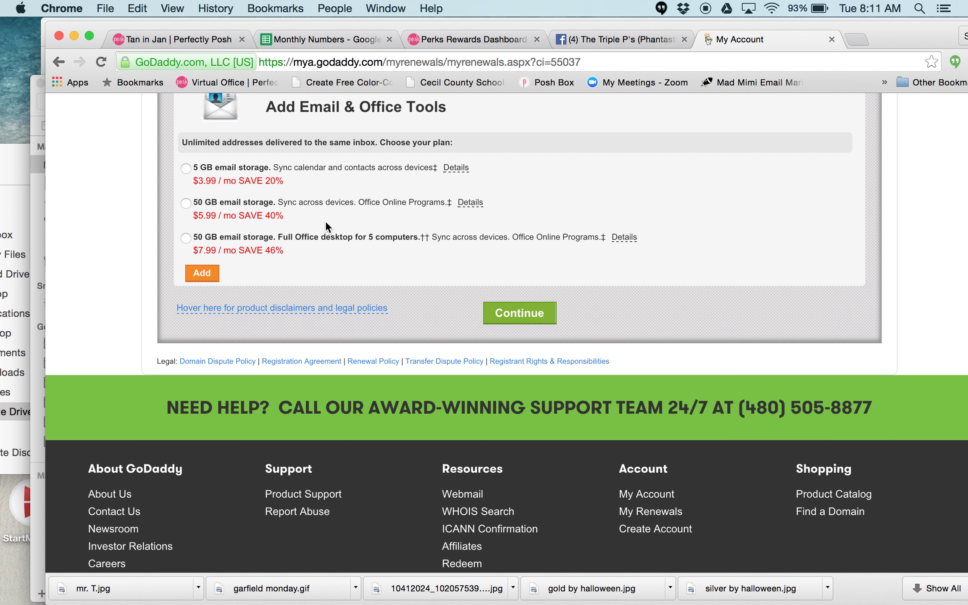
left_click(518, 313)
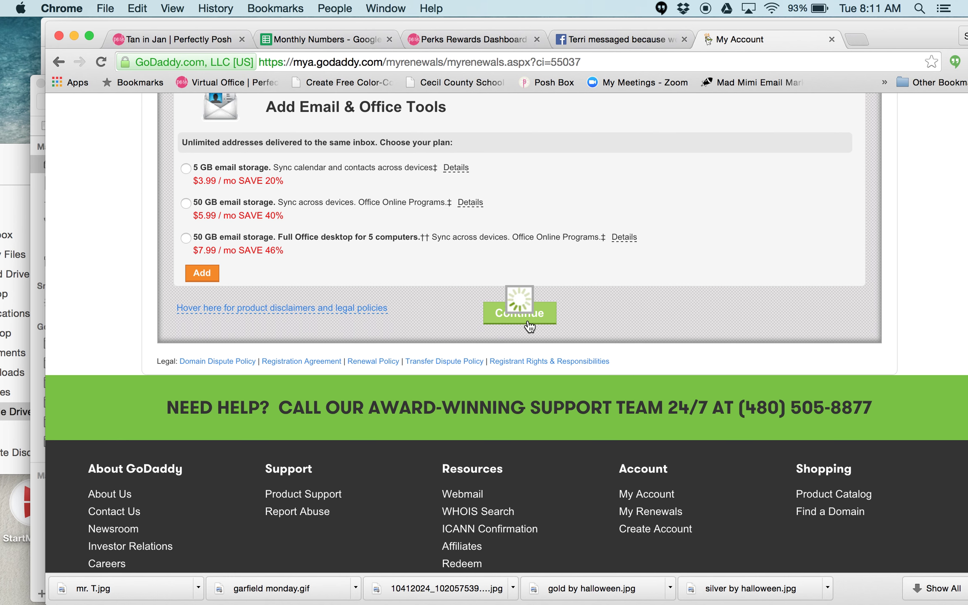
left_click(520, 313)
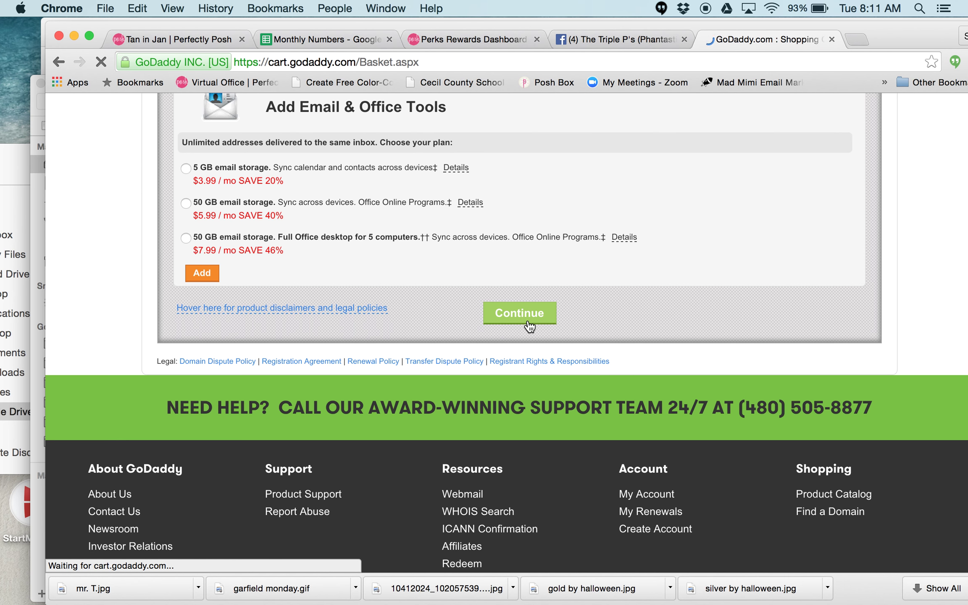
Scroll through the Basket showing the 2-year renewal at $29.98 and $30.34 total.
left_click(520, 312)
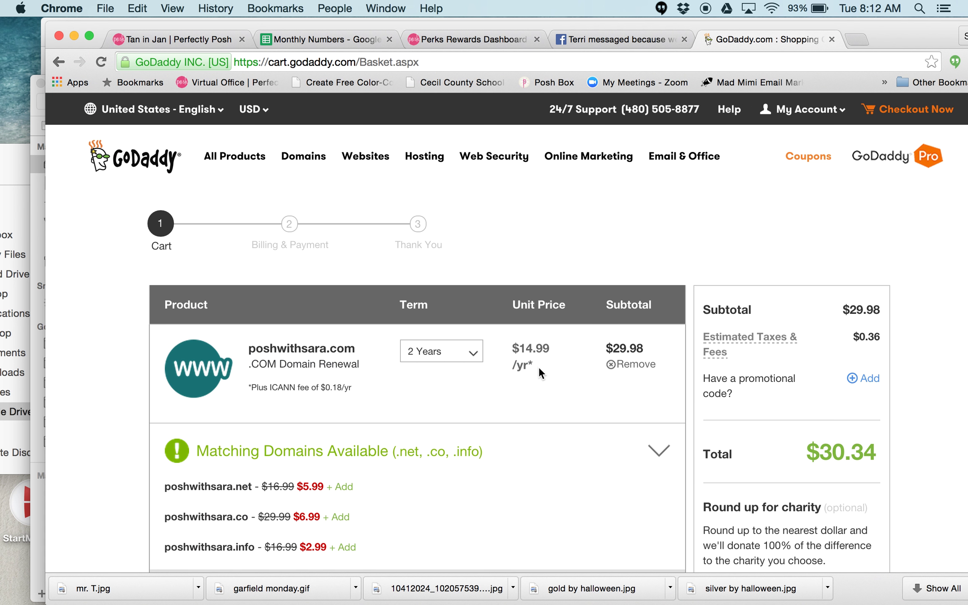
mouse_move(575, 379)
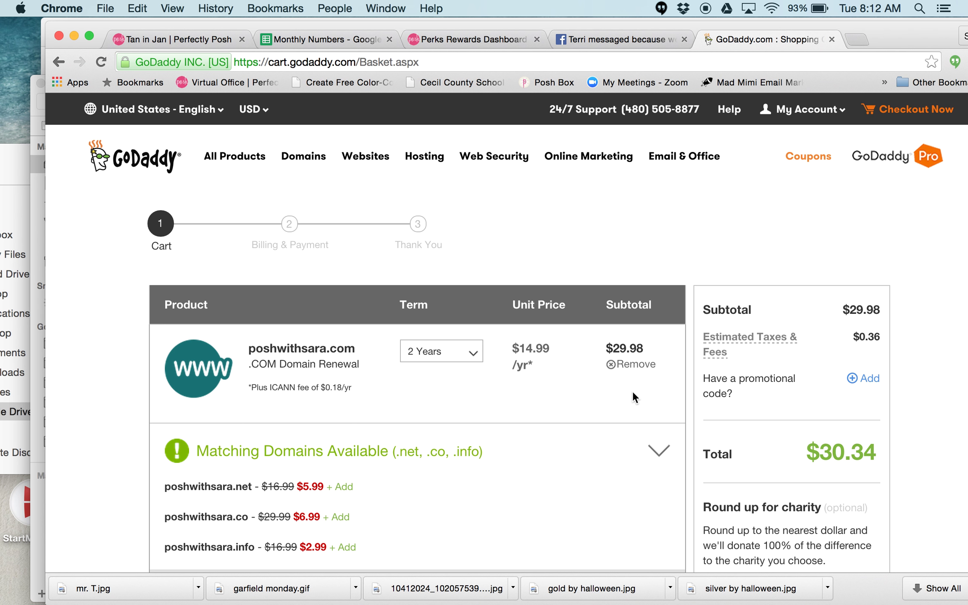
scroll("down", 3)
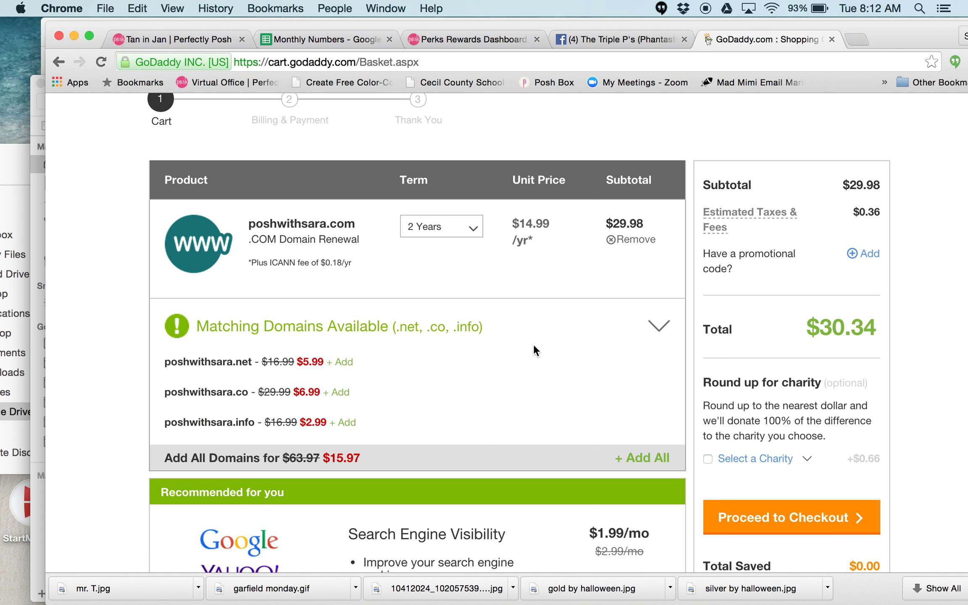
scroll("down", 3)
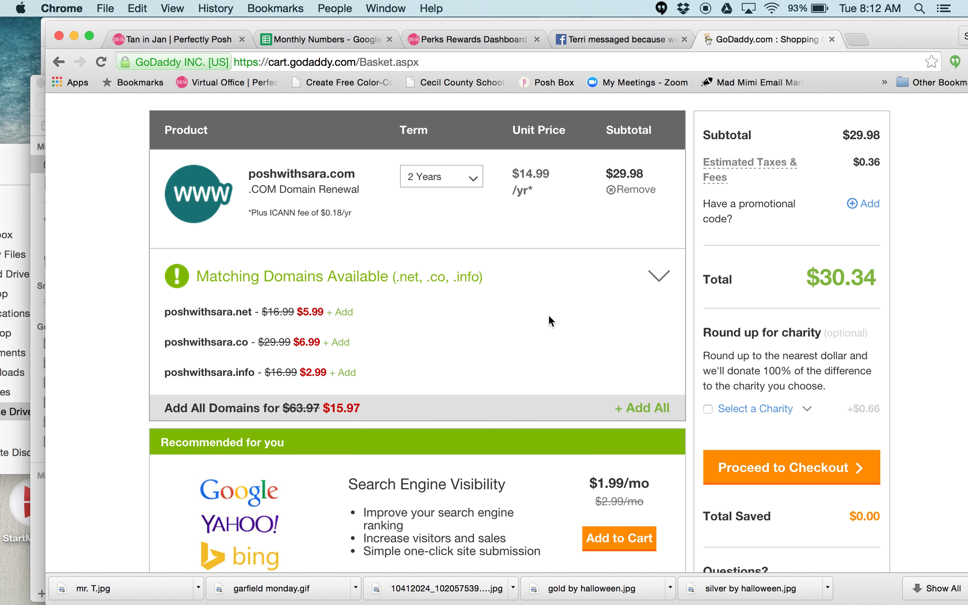
scroll("up", 3)
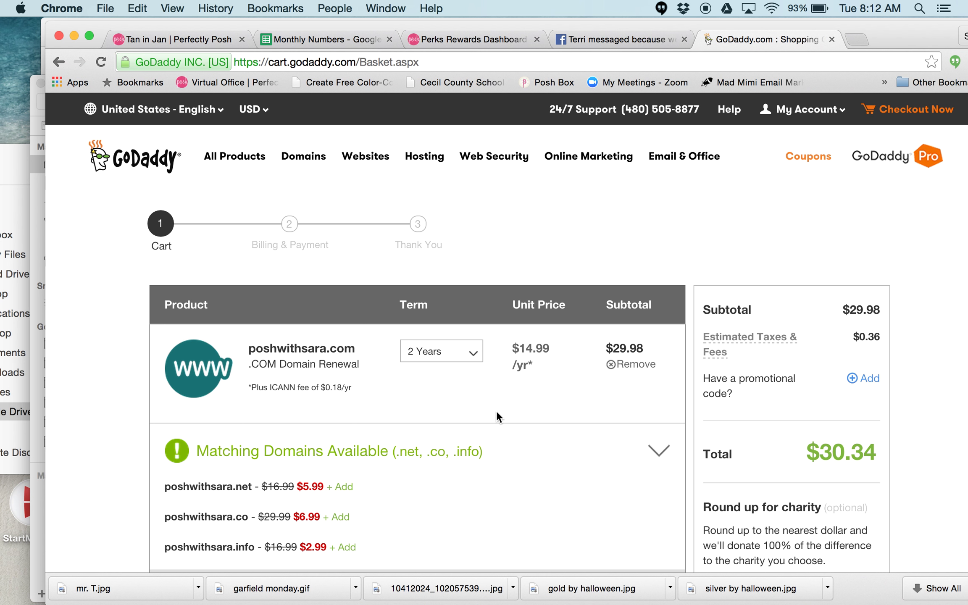
scroll("down", 3)
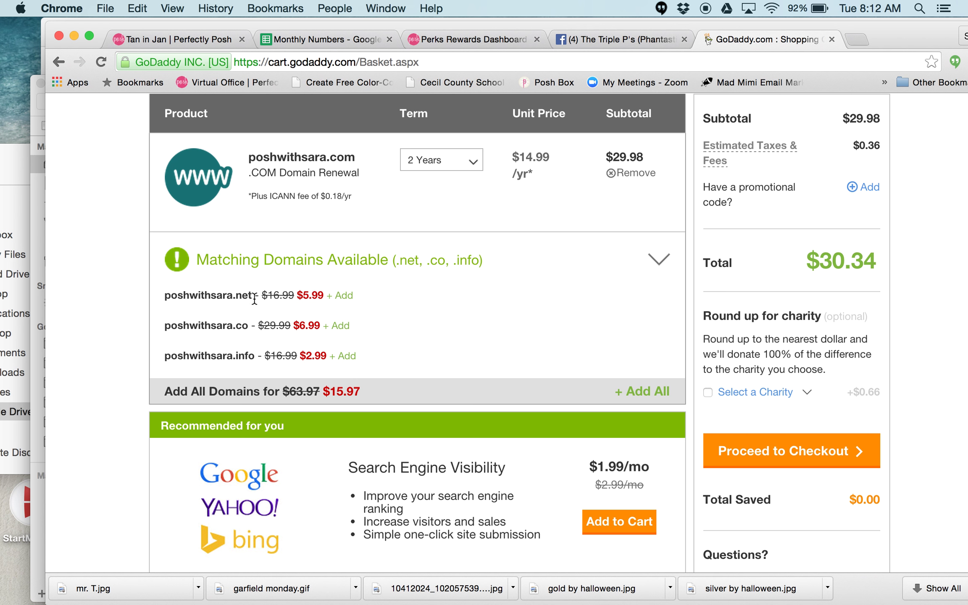
mouse_move(250, 331)
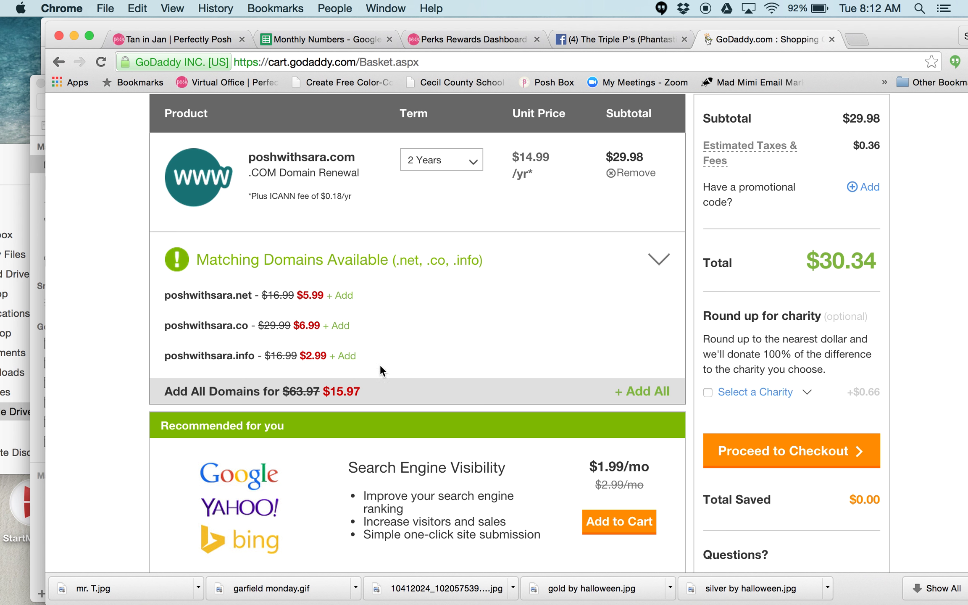
scroll("down", 3)
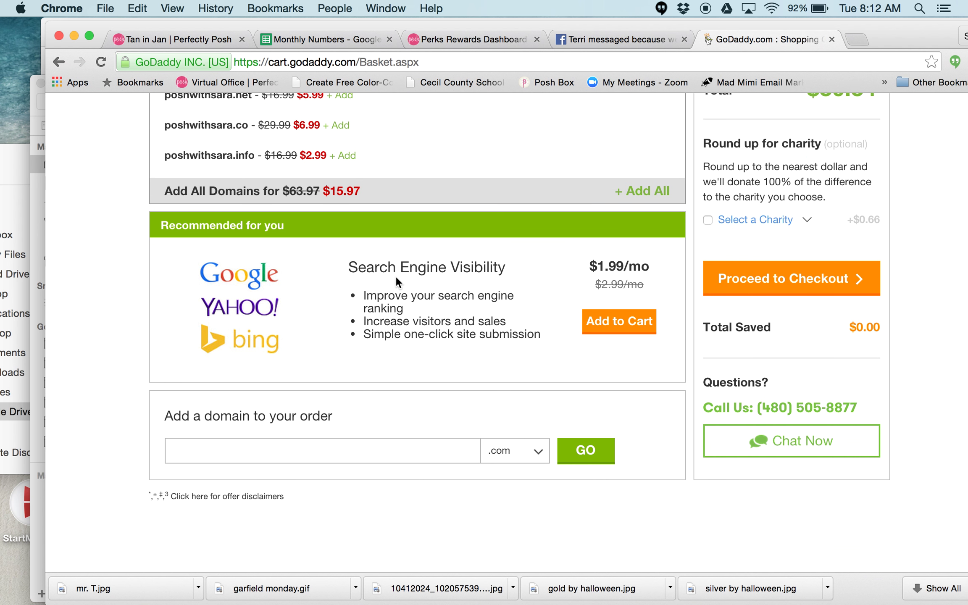